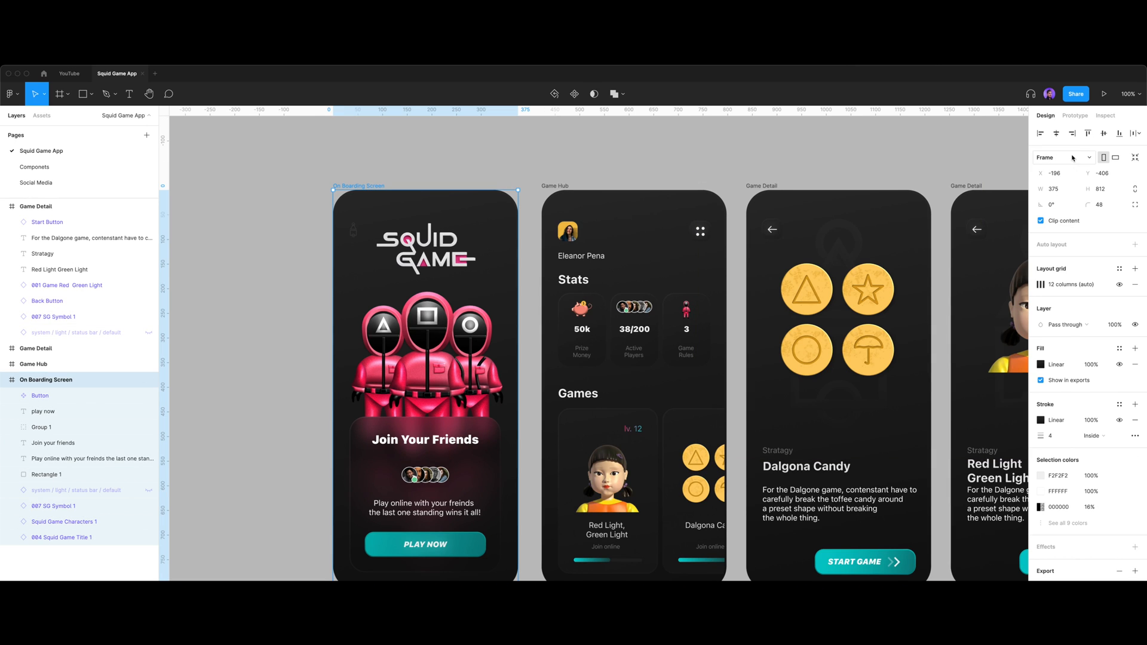
# Step: Switch to the Inspect panel to view the On Boarding Screen frame's specs and CSS
pyautogui.click(1105, 115)
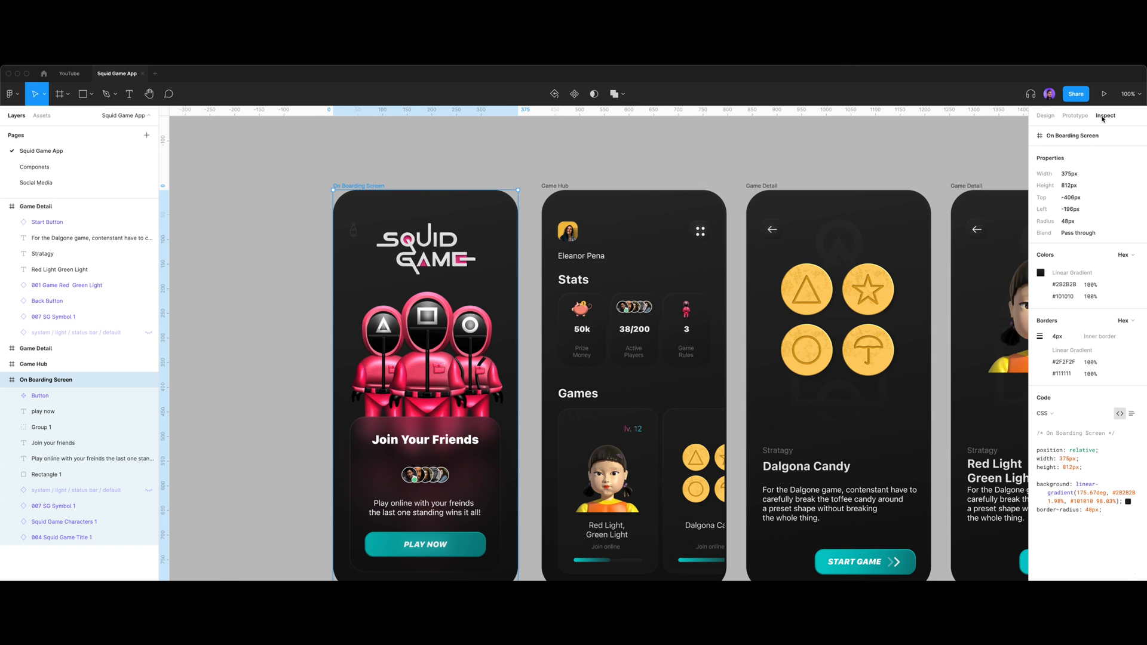